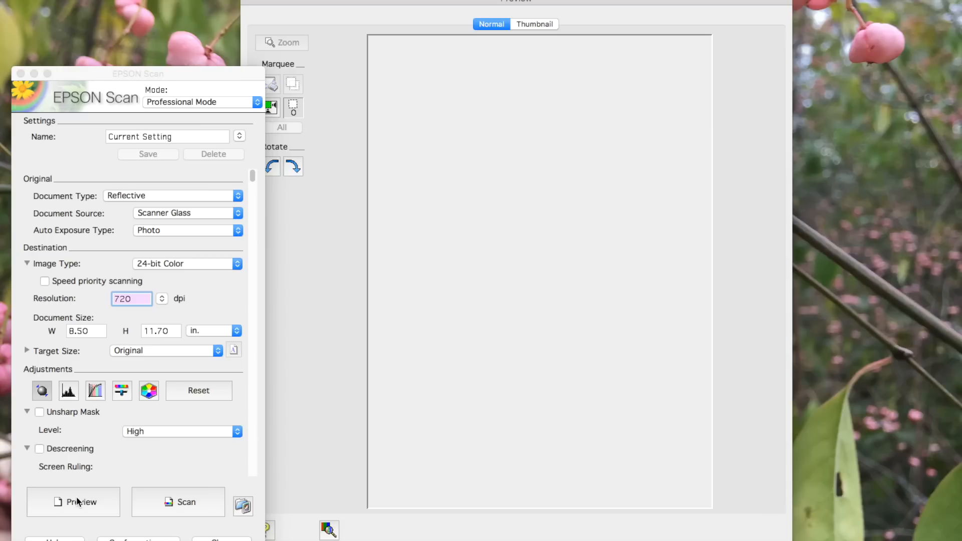
# Preview the strawberry painting on the glass, keeping Professional Mode at 720 dpi, 24-bit colour
pyautogui.click(74, 502)
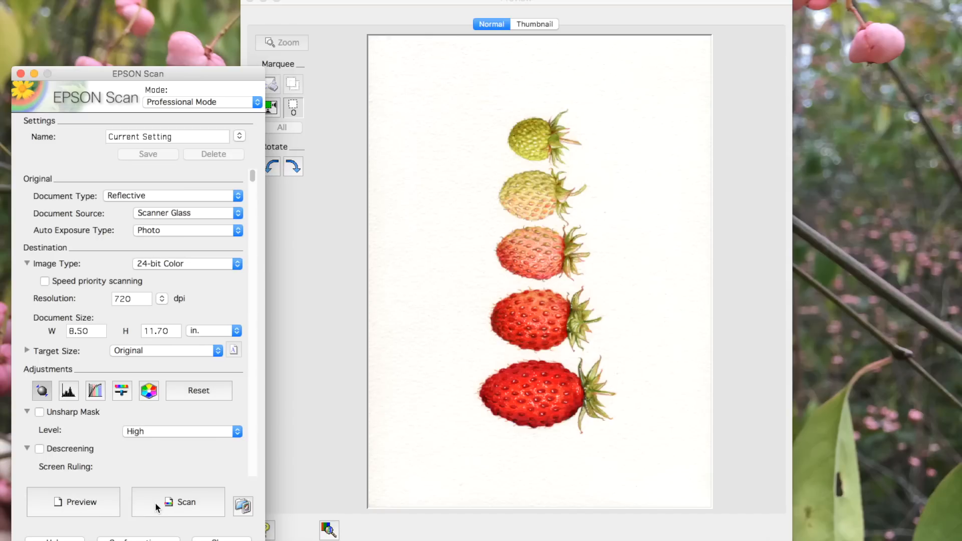
pyautogui.moveTo(171, 316)
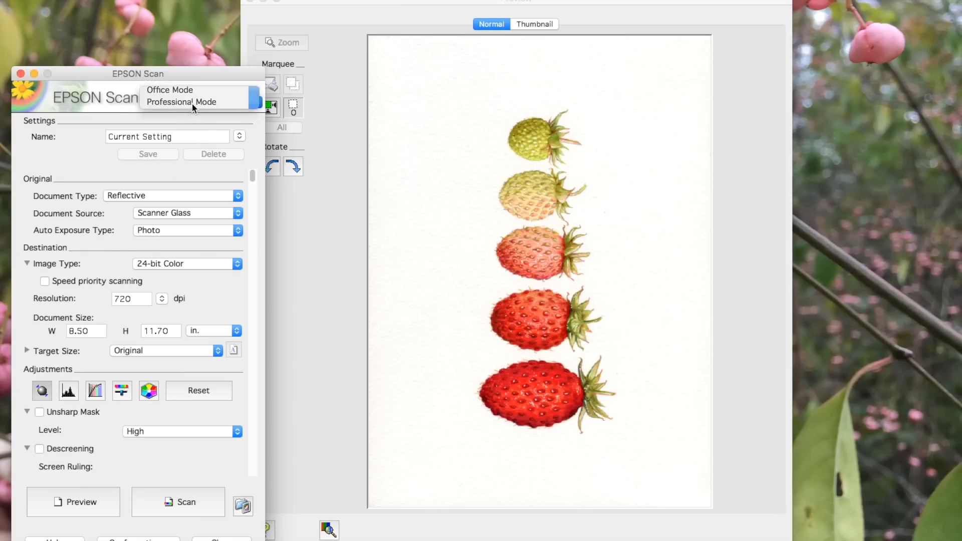
pyautogui.click(181, 102)
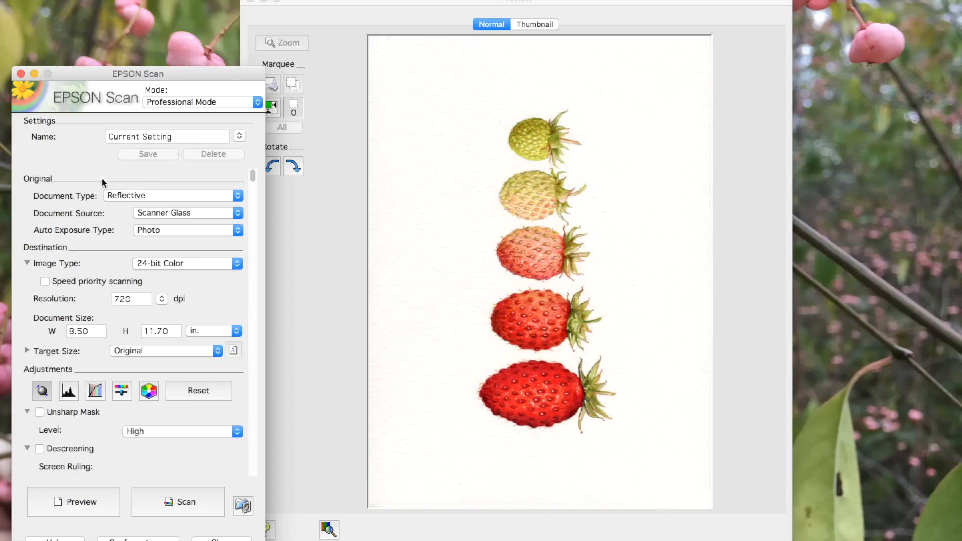
pyautogui.moveTo(118, 321)
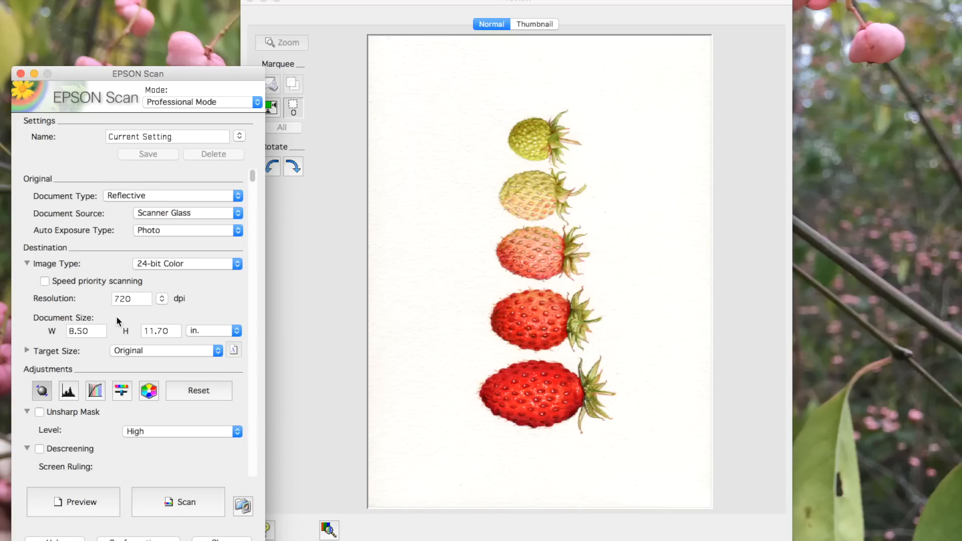
pyautogui.moveTo(137, 415)
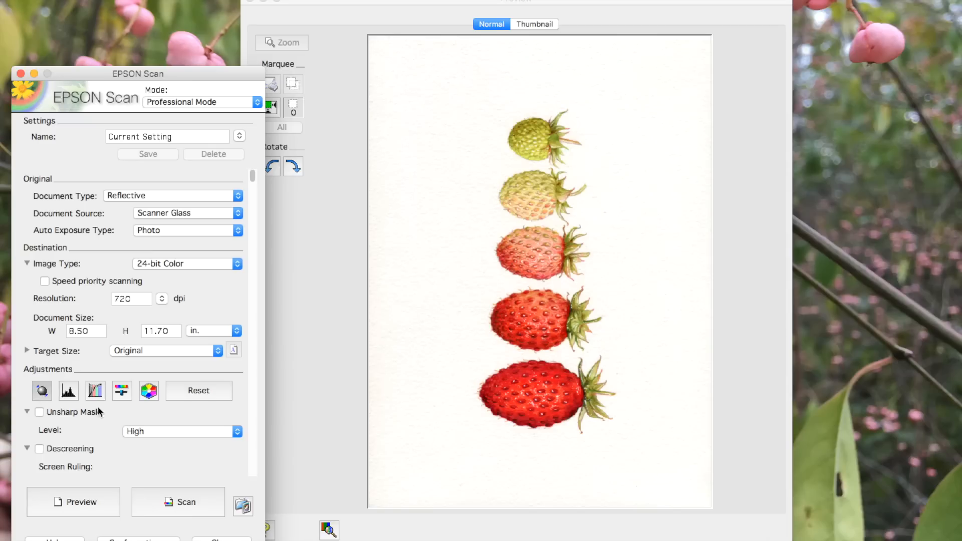
pyautogui.moveTo(110, 457)
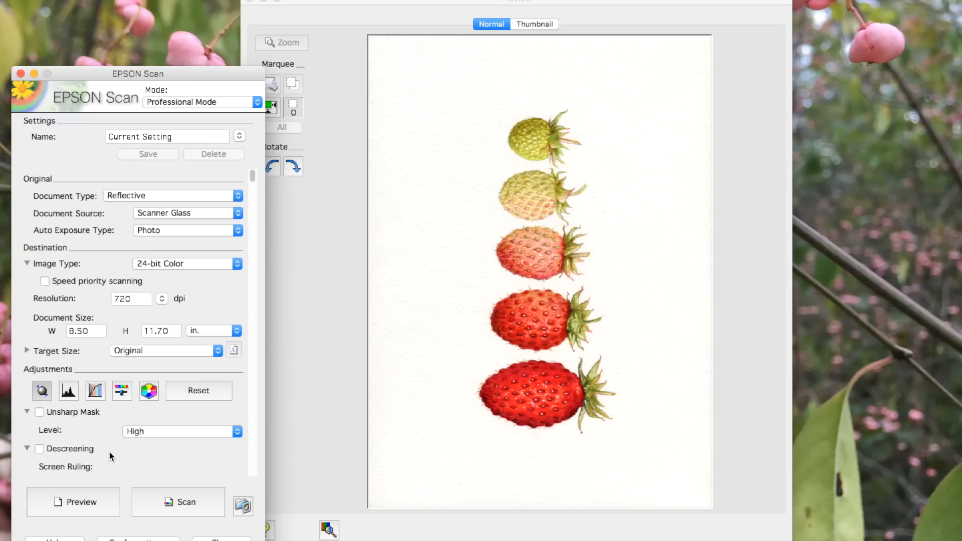
pyautogui.moveTo(204, 332)
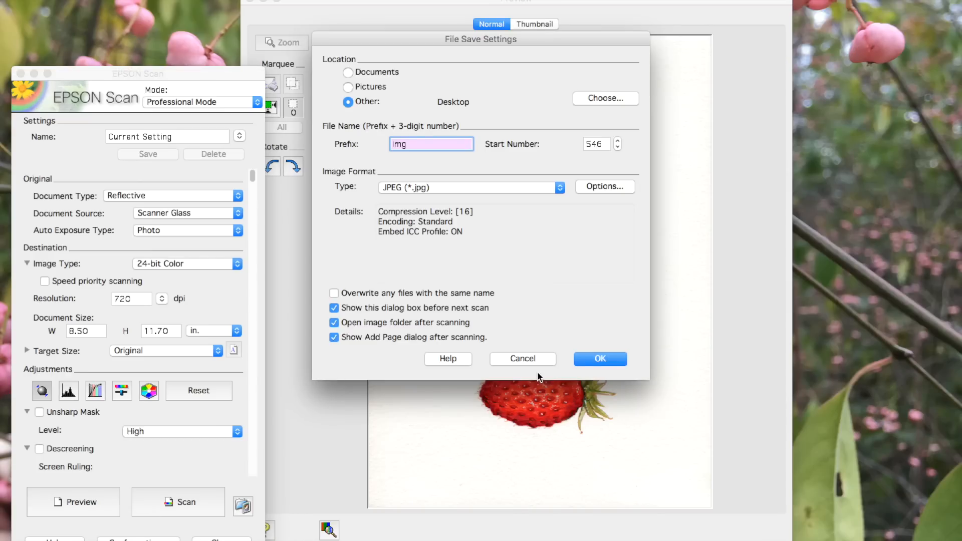
pyautogui.moveTo(599, 358)
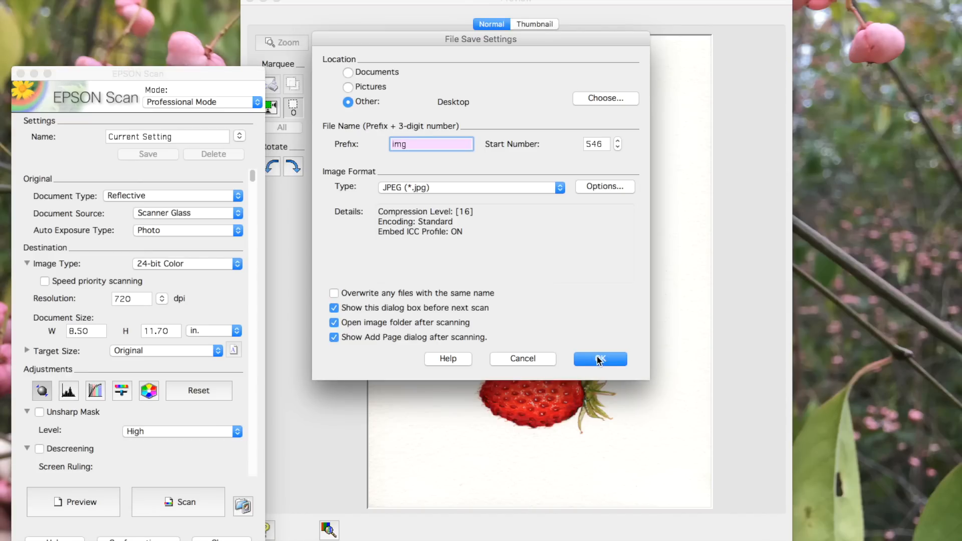
pyautogui.moveTo(526, 192)
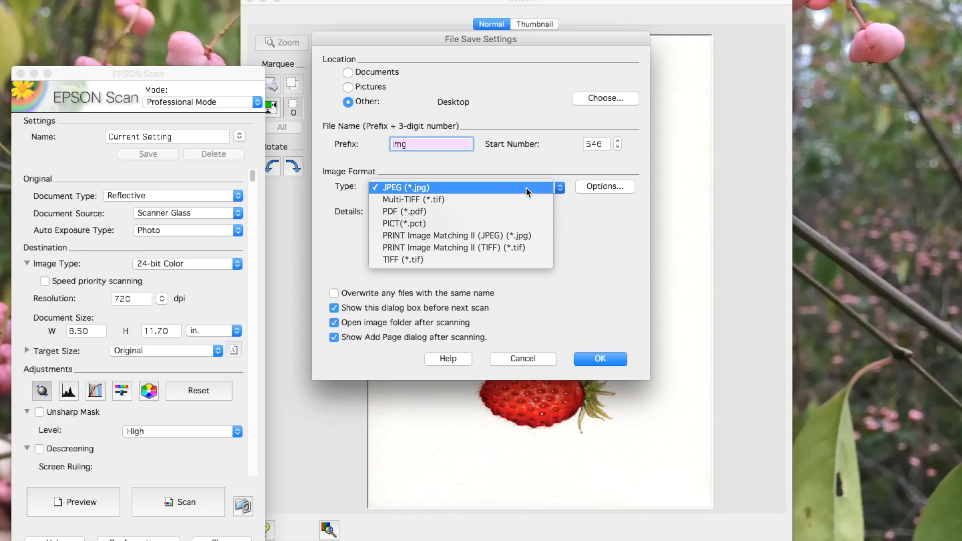
pyautogui.moveTo(575, 241)
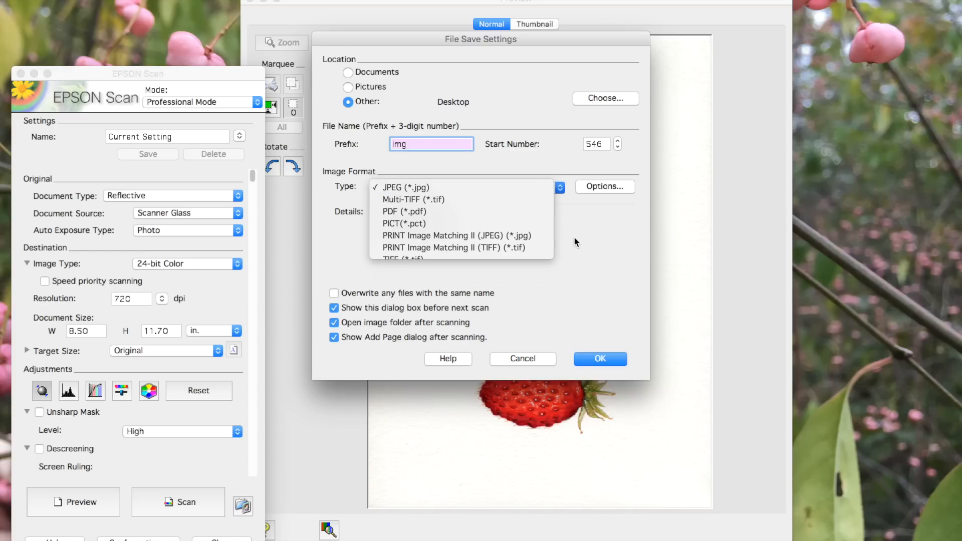
# Keep Desktop location and JPEG type, confirm the save settings to start the full scan
pyautogui.click(600, 359)
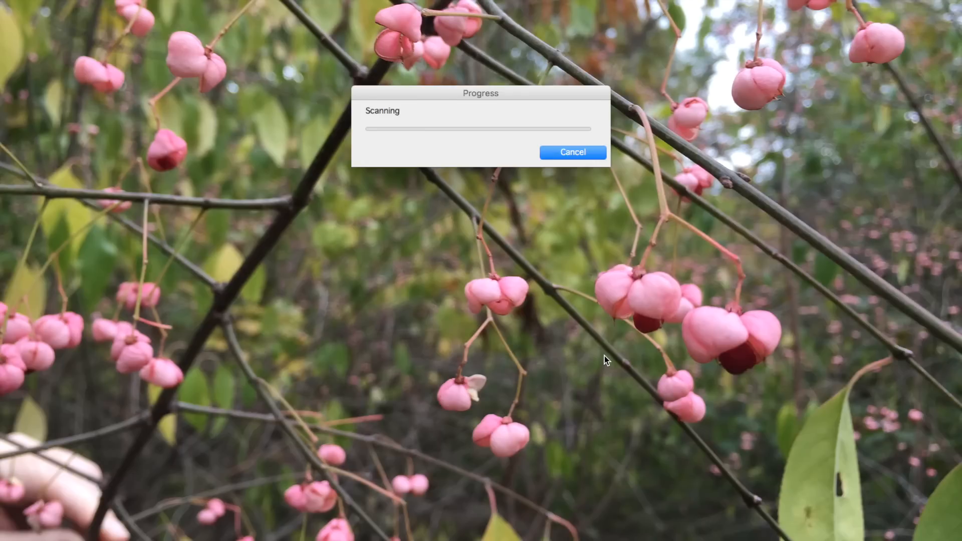
pyautogui.moveTo(549, 211)
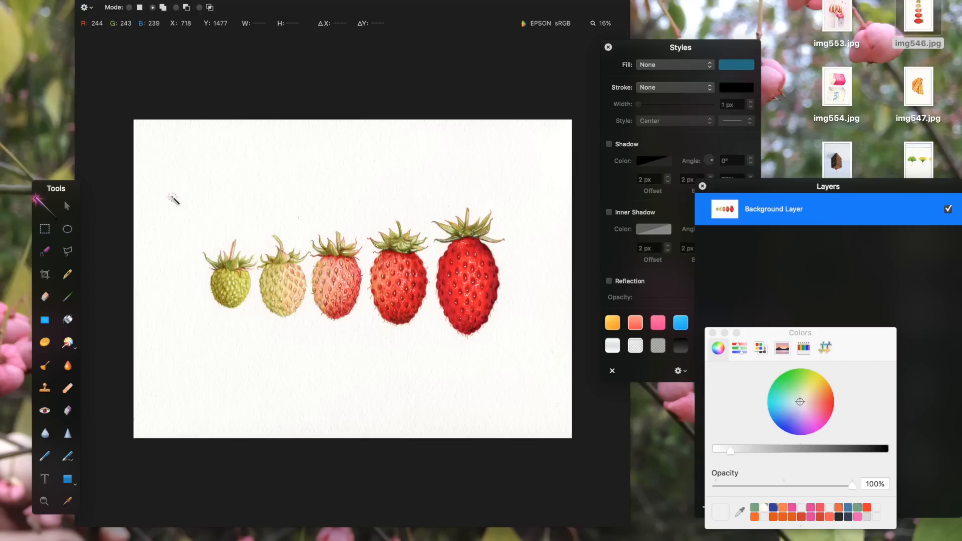
# Magic Wand the paper around the strawberries, refine the selection with Smooth about 44% and apply it
pyautogui.click(173, 195)
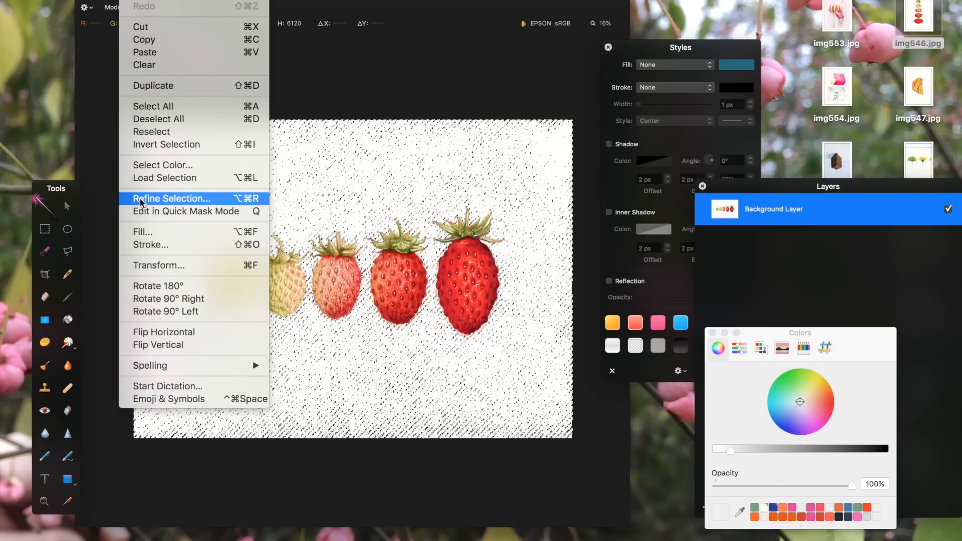
pyautogui.click(172, 198)
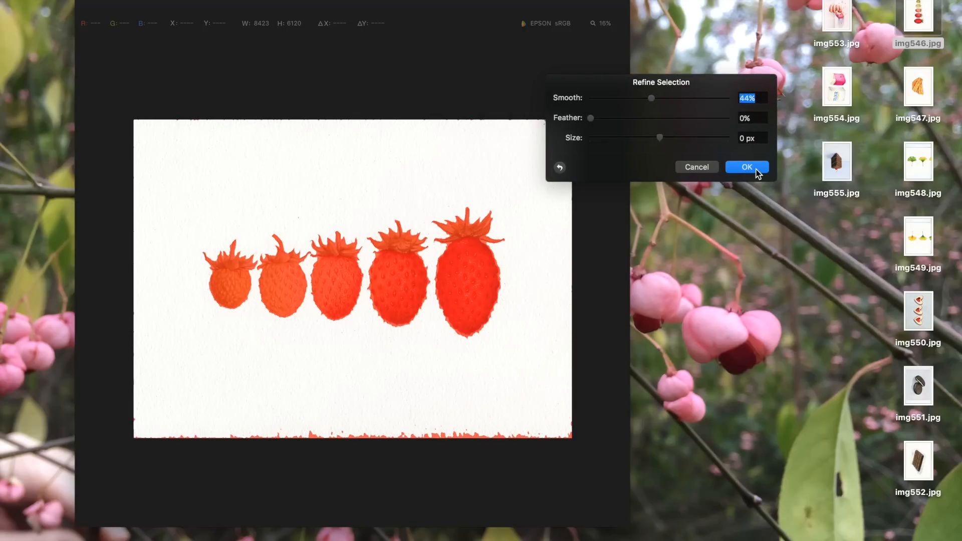
pyautogui.click(746, 167)
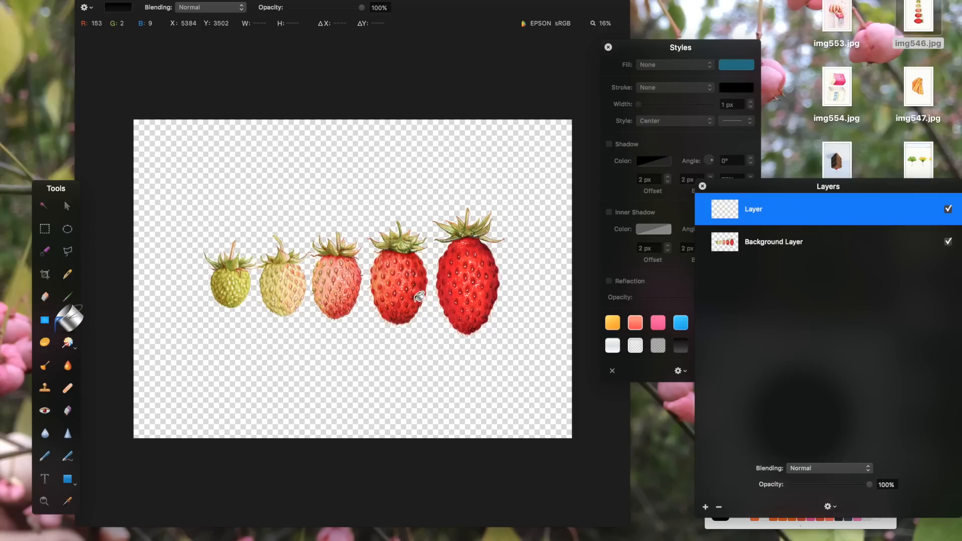
# Fill the new layer white beneath the fruit, then switch to the strawberry layer with the Eraser for edge fringes
pyautogui.click(117, 7)
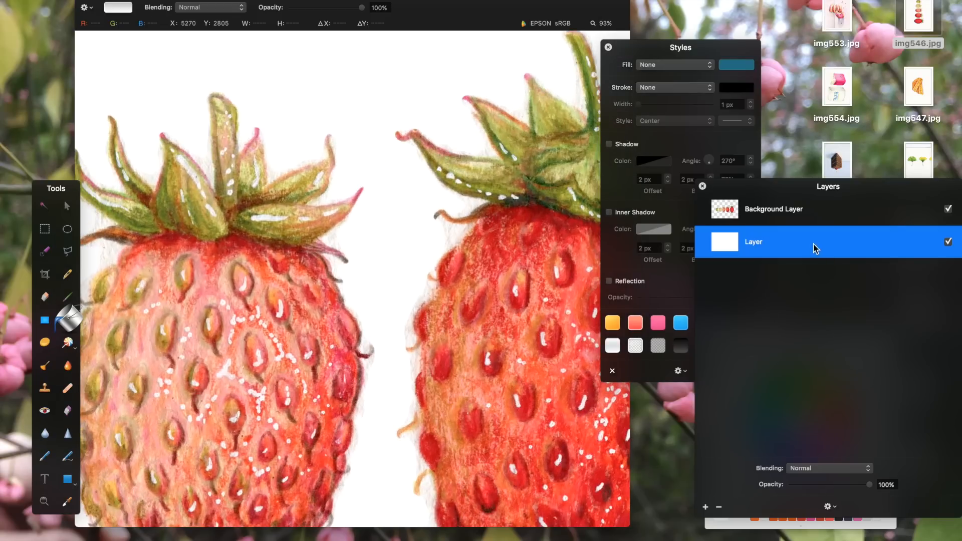
pyautogui.click(773, 209)
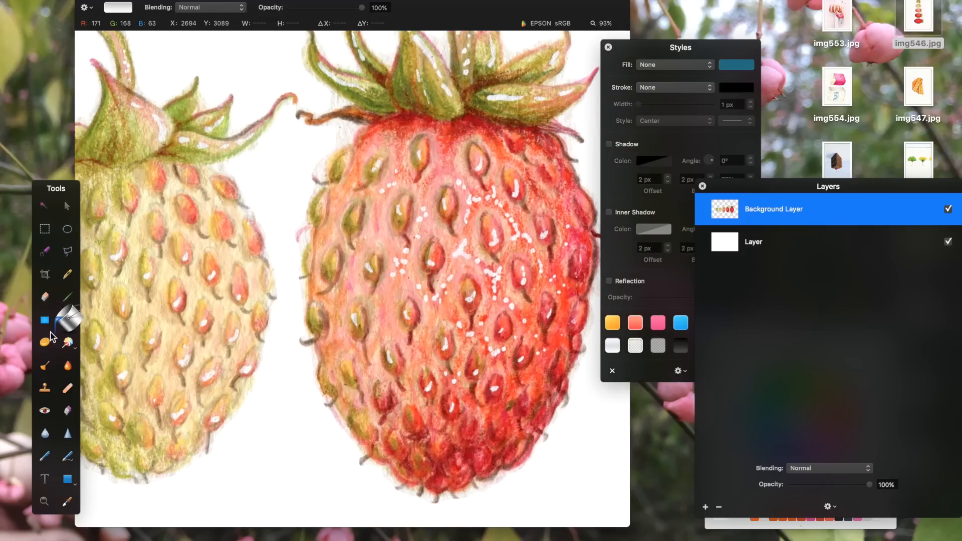
pyautogui.click(44, 297)
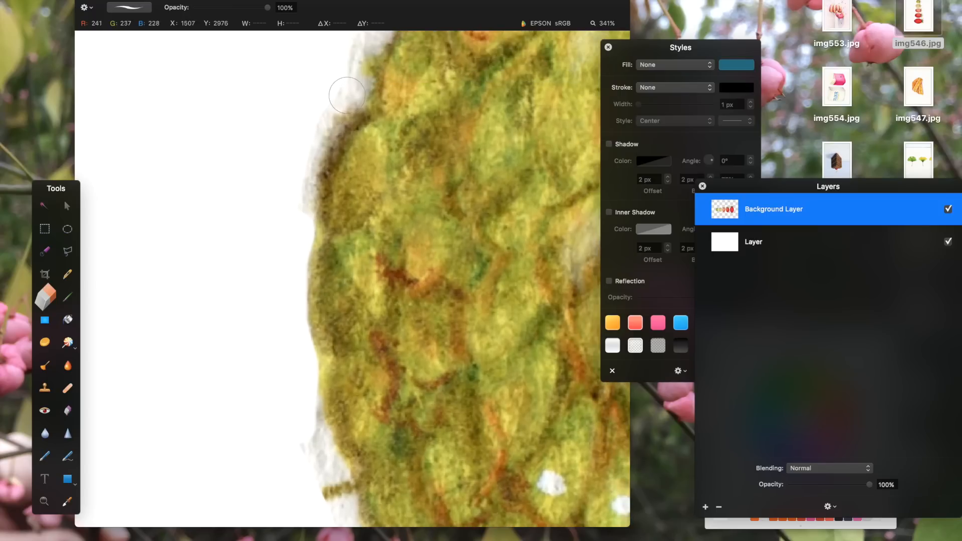
pyautogui.moveTo(293, 206)
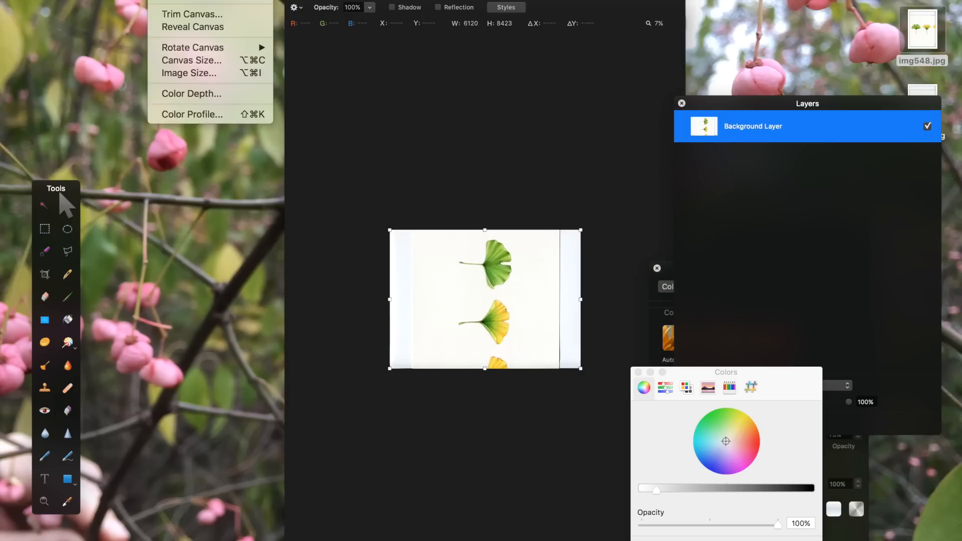
# Rotate the ginkgo canvas upright, bring in img549 as a layer and select both leaf layers together
pyautogui.click(189, 73)
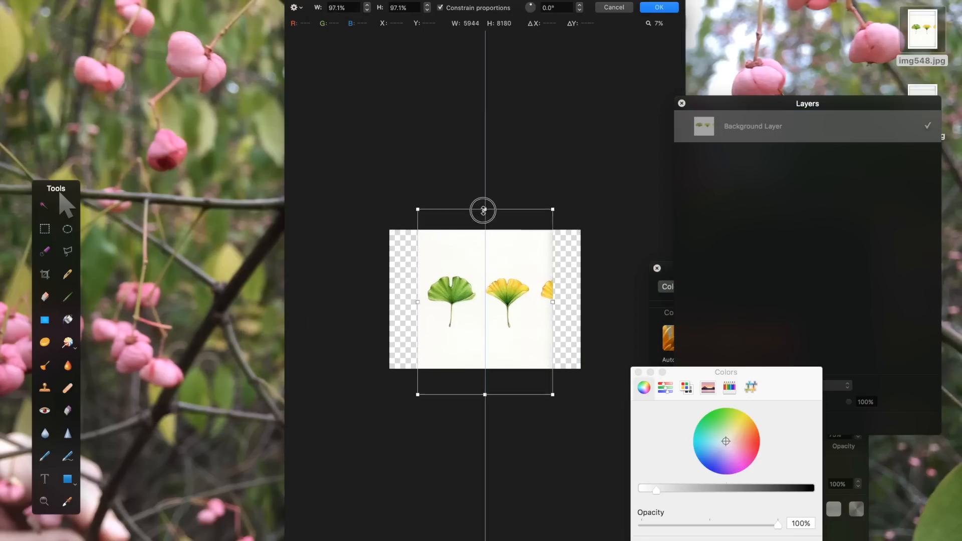
pyautogui.click(658, 7)
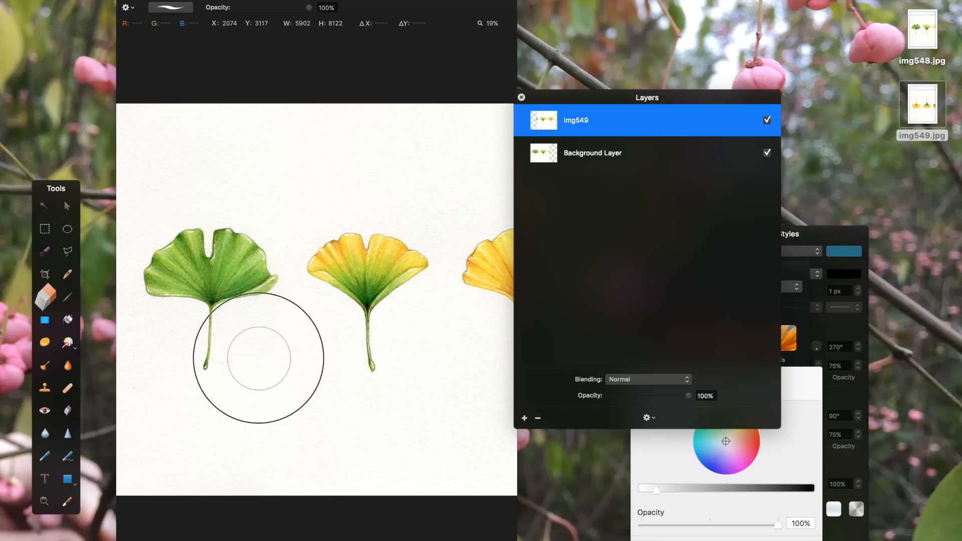
pyautogui.click(614, 152)
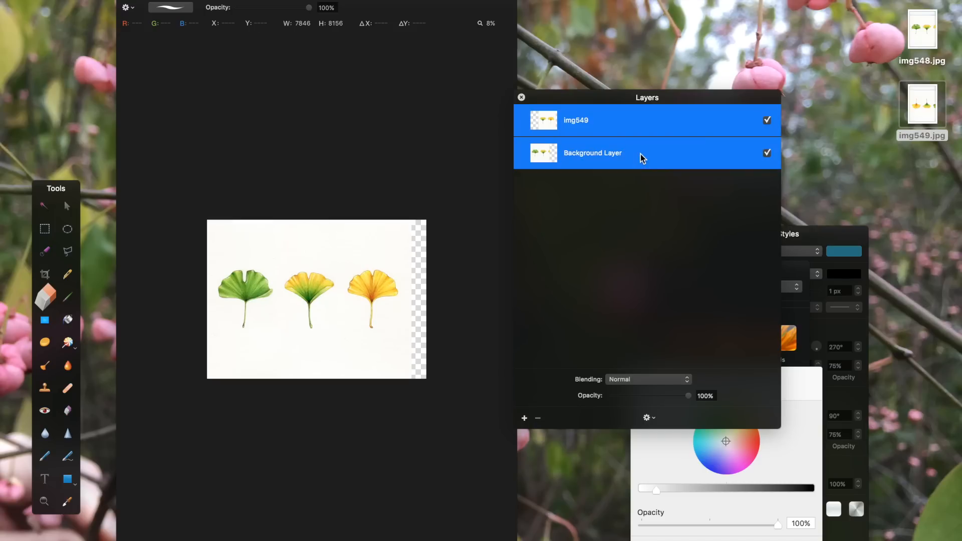
# Merge the leaf layers via the layer actions, then Magic Wand the paper around the three leaves at about 1% tolerance
pyautogui.rightClick(613, 152)
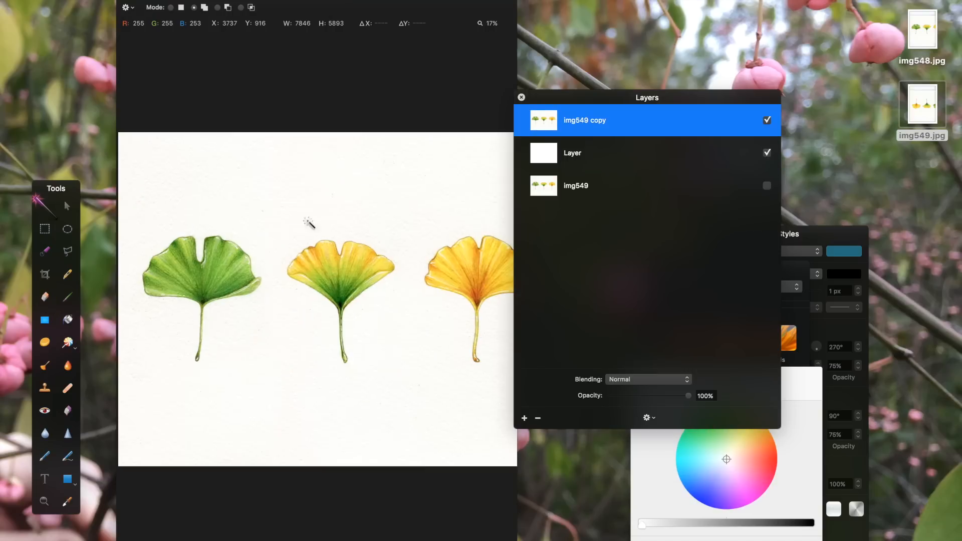
pyautogui.click(277, 195)
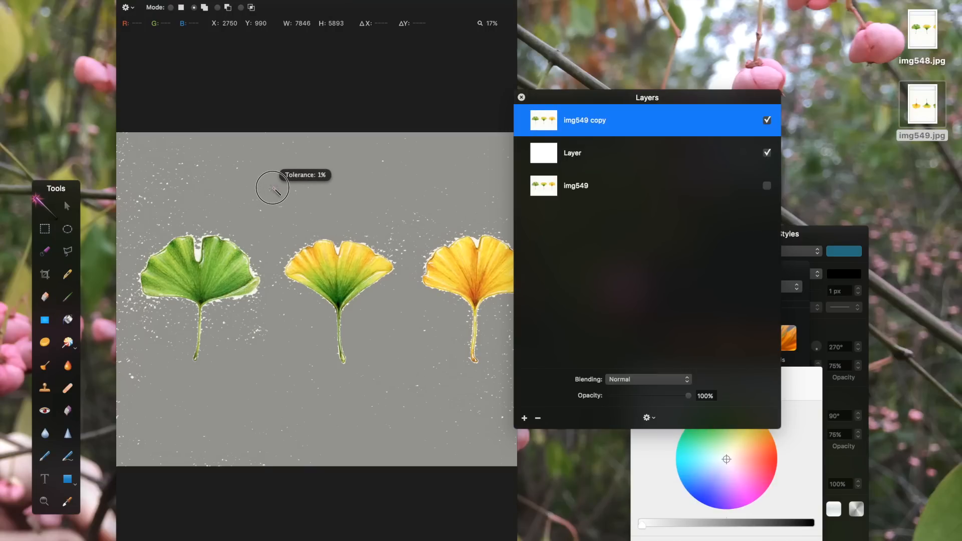
pyautogui.click(273, 188)
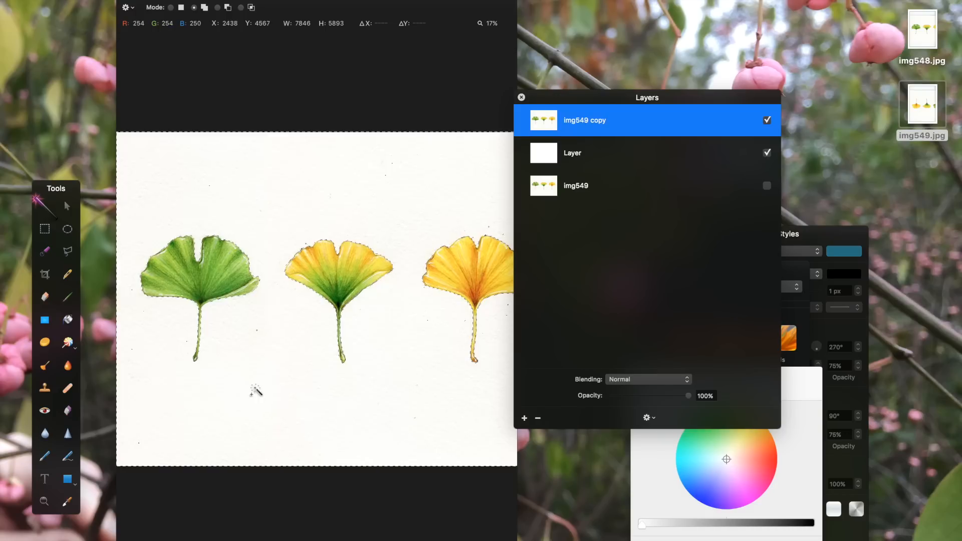